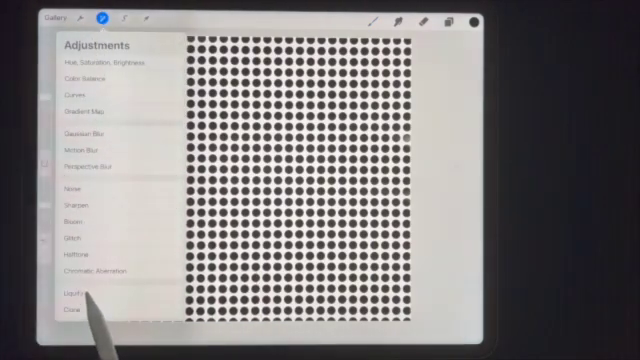
Step: Open the Liquify adjustment over the black dot grid
{"action": "left_click", "coordinate": [72, 296]}
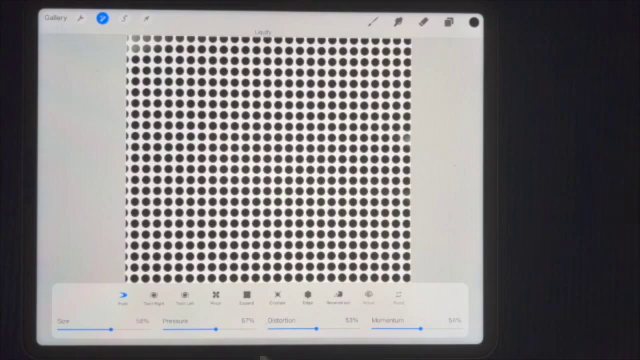